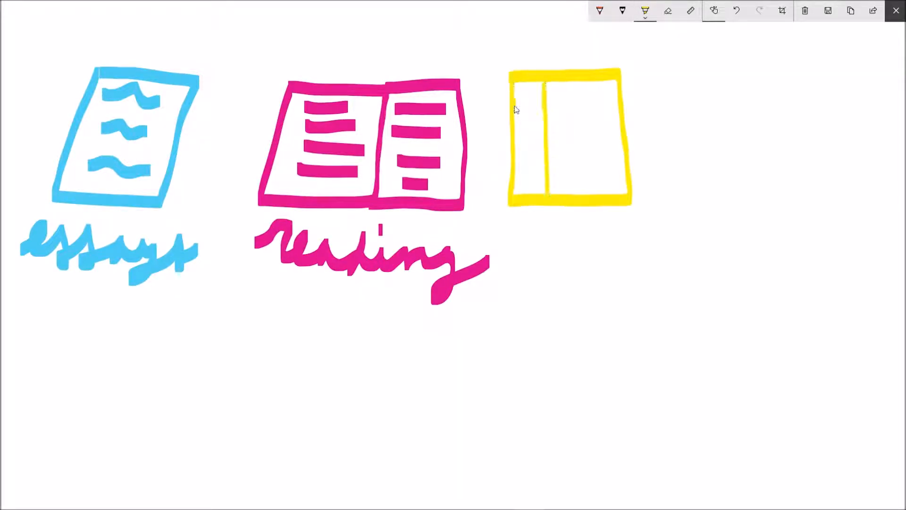
Switch pen colours between the book analysis table, orange photoshop picture and purple video camera doodles
click(645, 10)
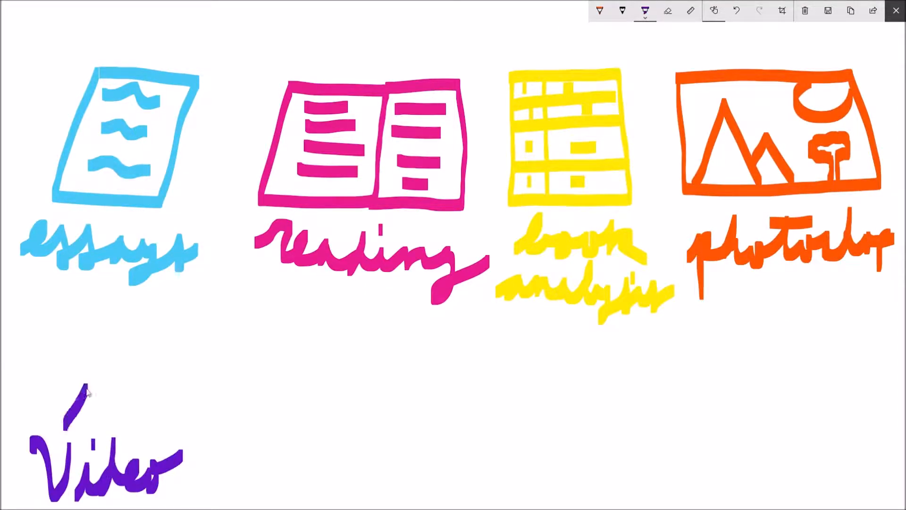
click(644, 11)
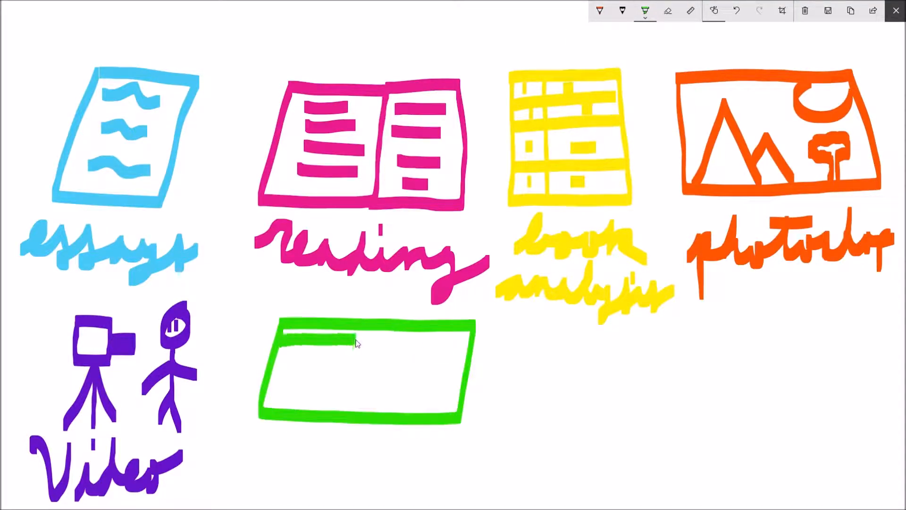
click(644, 10)
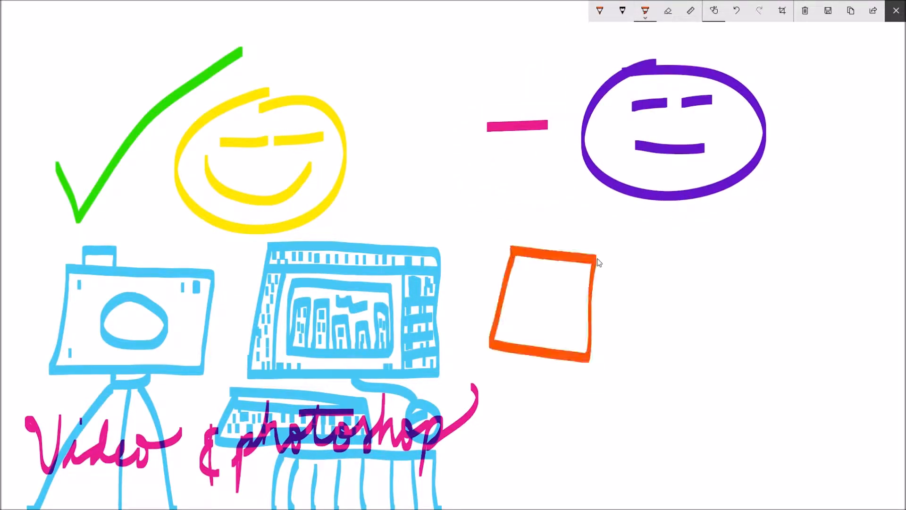
Change the ink colour before drawing the camera and computer labelled Video & photoshop
click(645, 10)
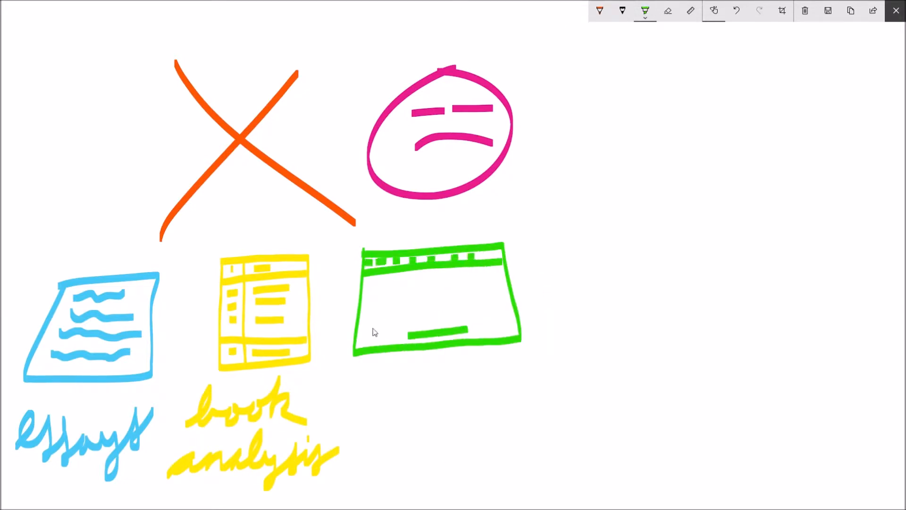
Erase the green window sketch, leaving the orange X, pink frown, essays and book analysis doodles
click(736, 11)
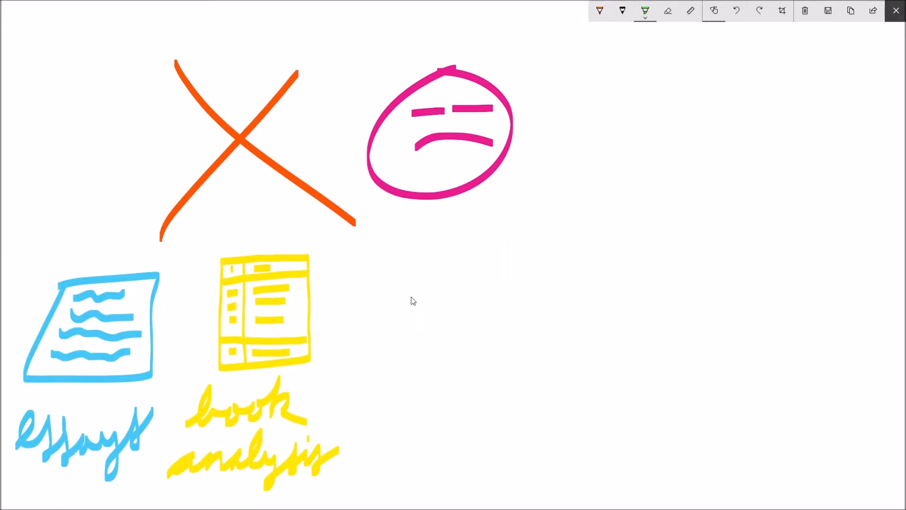